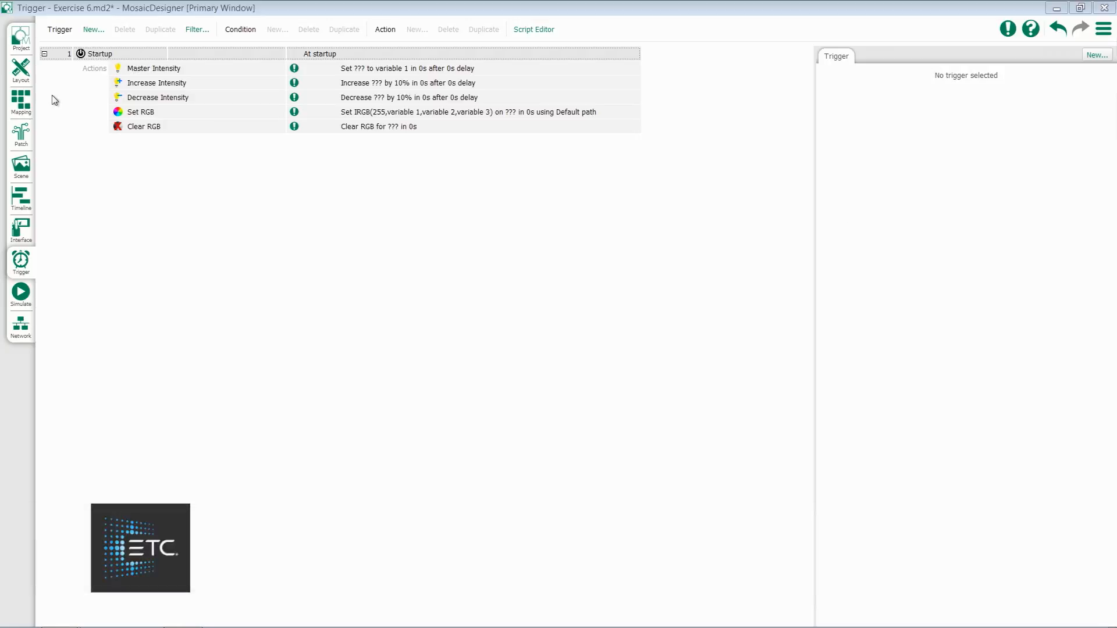
# - Point the Master Intensity action at All Fixtures and keep its intensity taken from variable 1
pyautogui.click(154, 67)
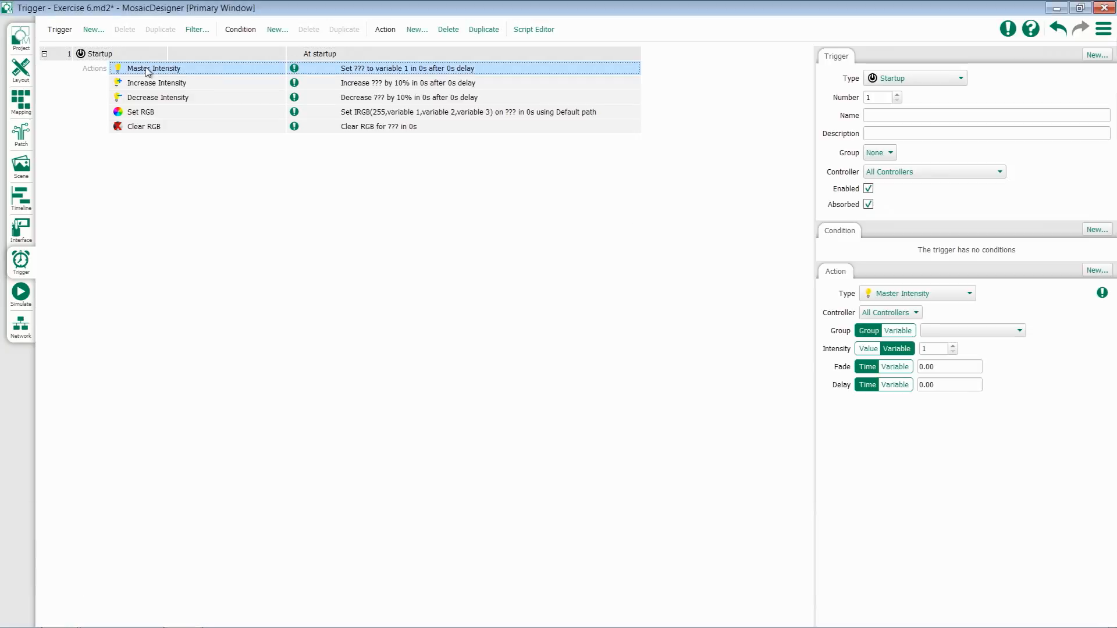
pyautogui.moveTo(281, 201)
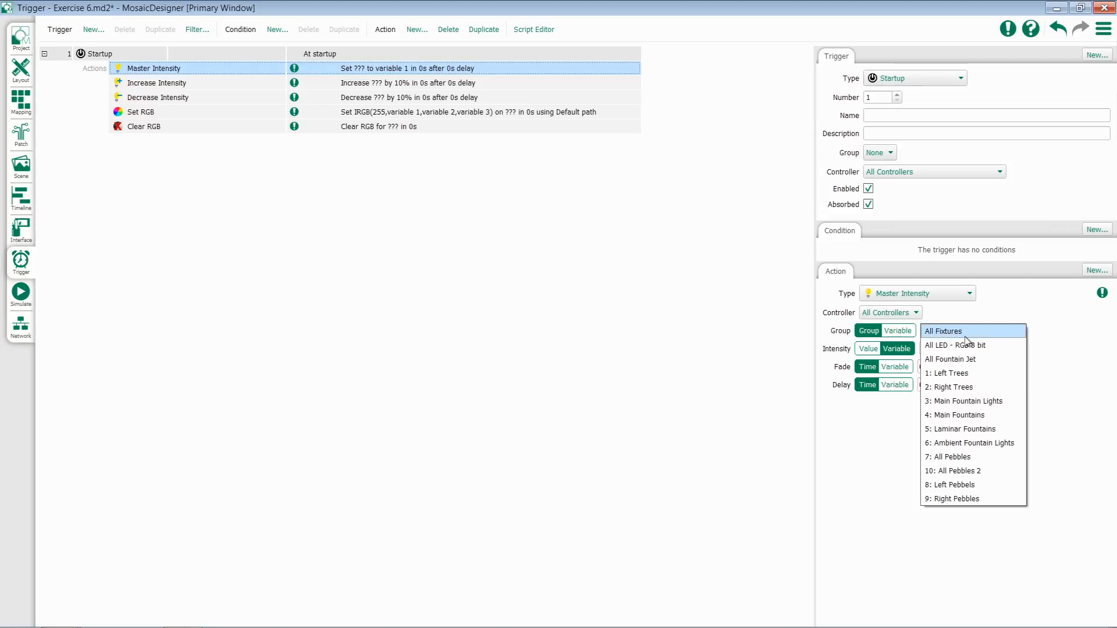
pyautogui.click(944, 331)
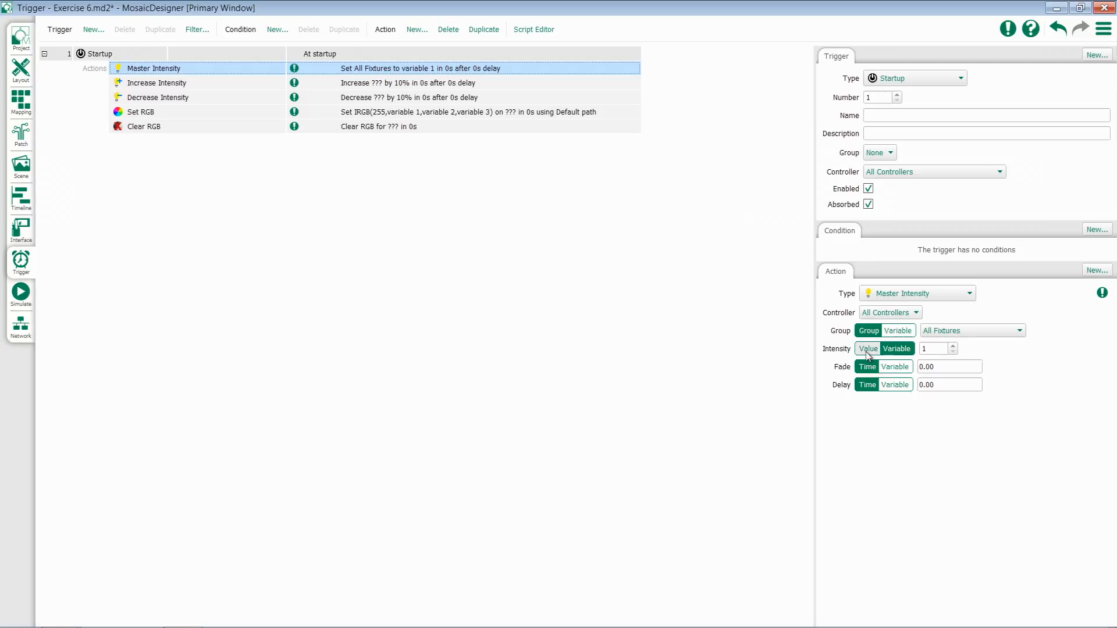
pyautogui.click(867, 348)
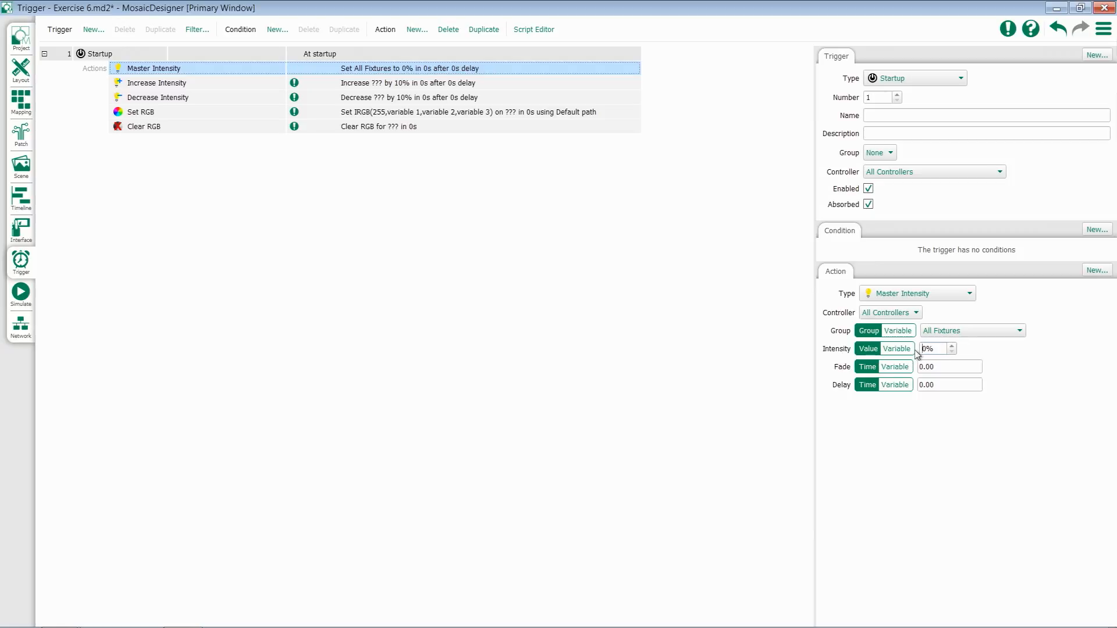
pyautogui.click(897, 349)
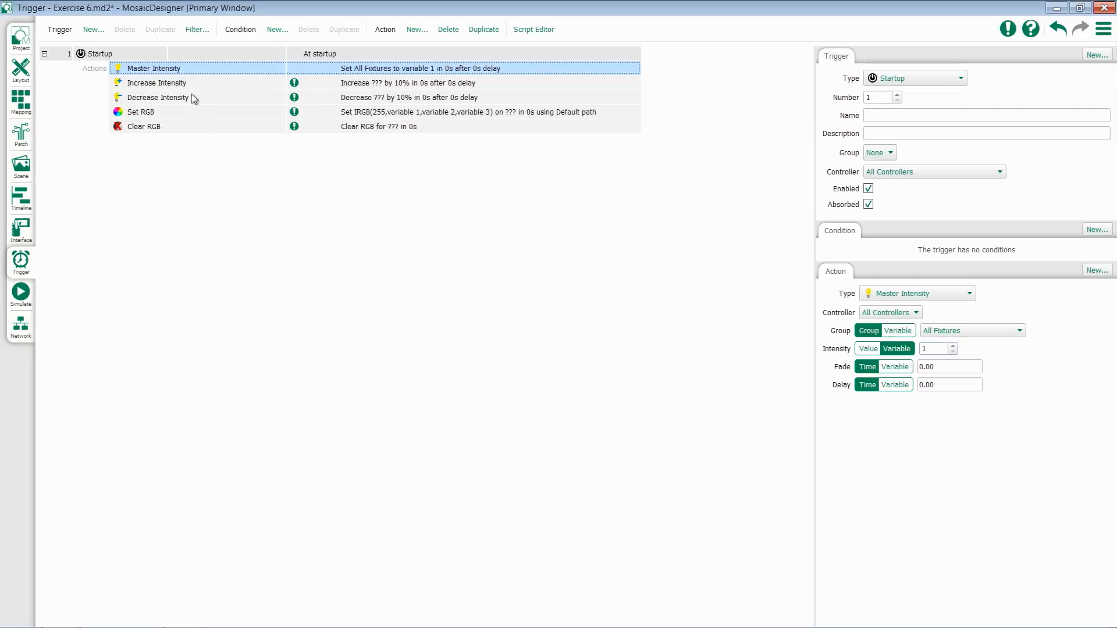
# - Review the Increase Intensity action, then show Decrease Intensity with its 10% step
pyautogui.click(156, 83)
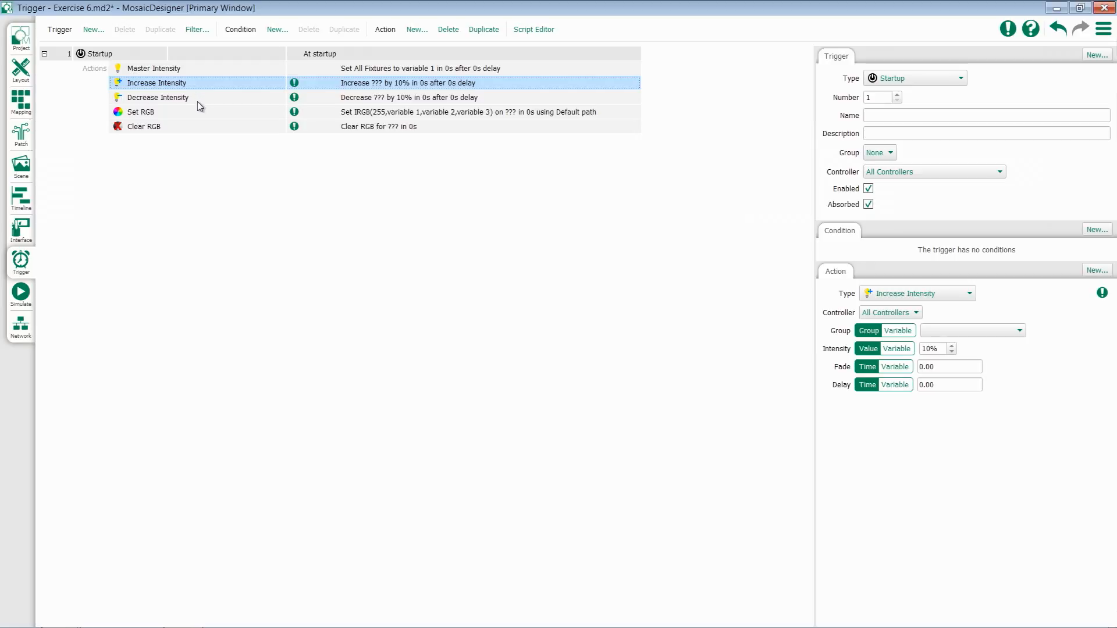
pyautogui.click(157, 97)
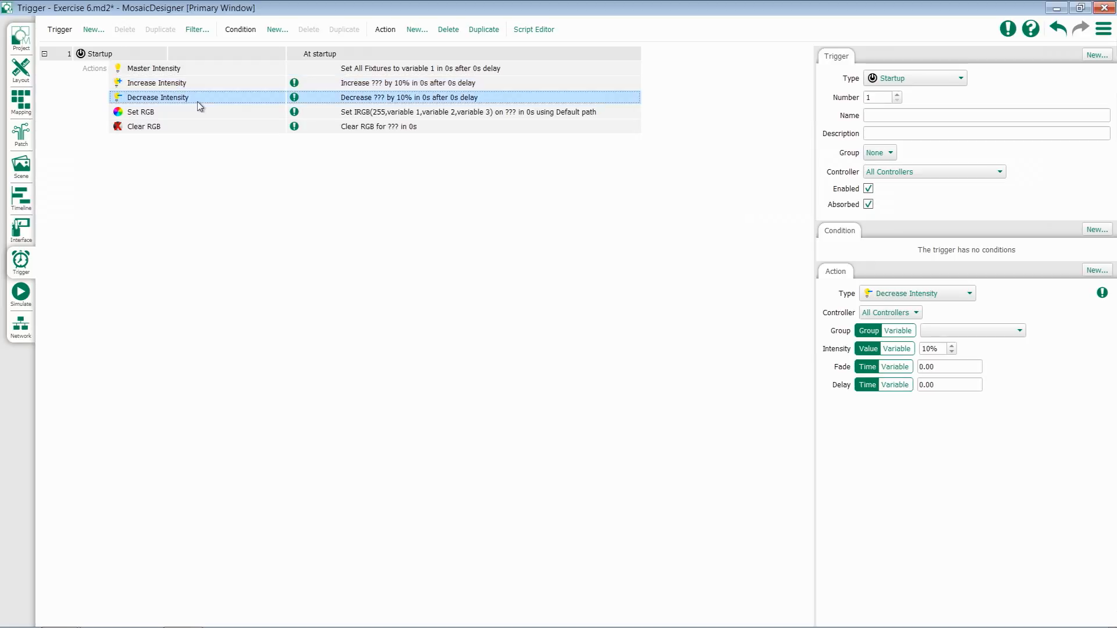
pyautogui.moveTo(895, 378)
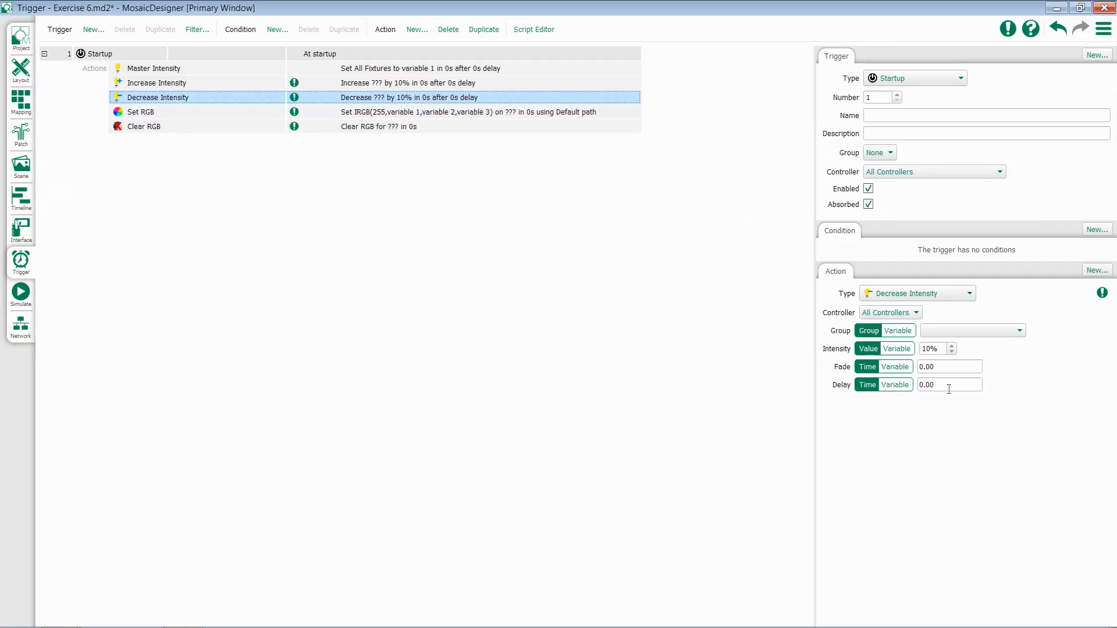
pyautogui.moveTo(953, 397)
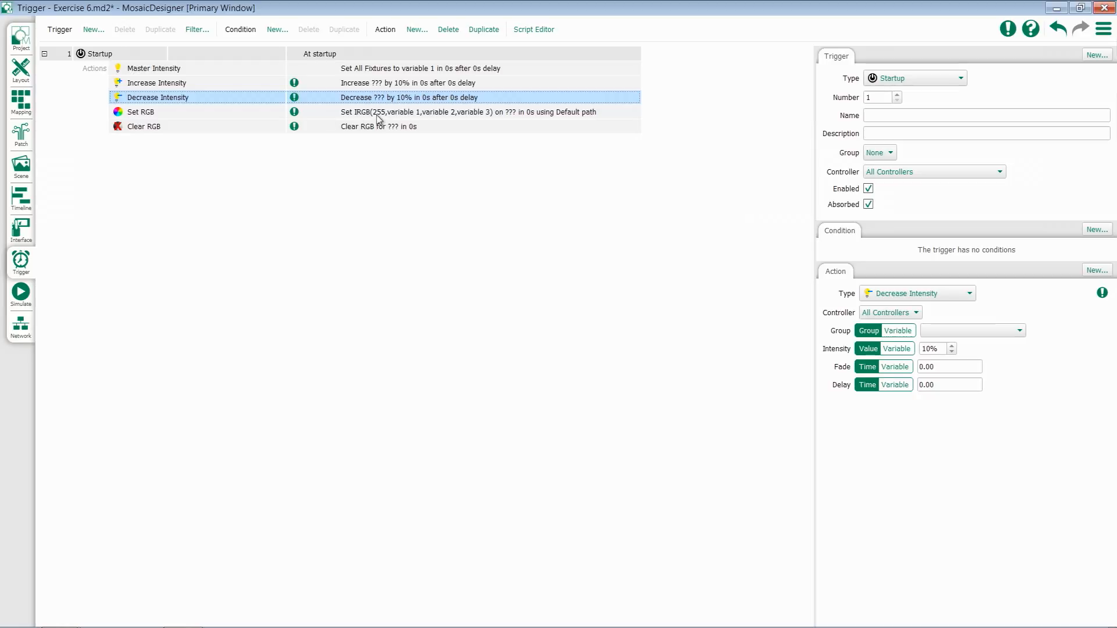
# - Make Set RGB target the fixture taken from variable 1 after trying fixture and group targets
pyautogui.click(141, 112)
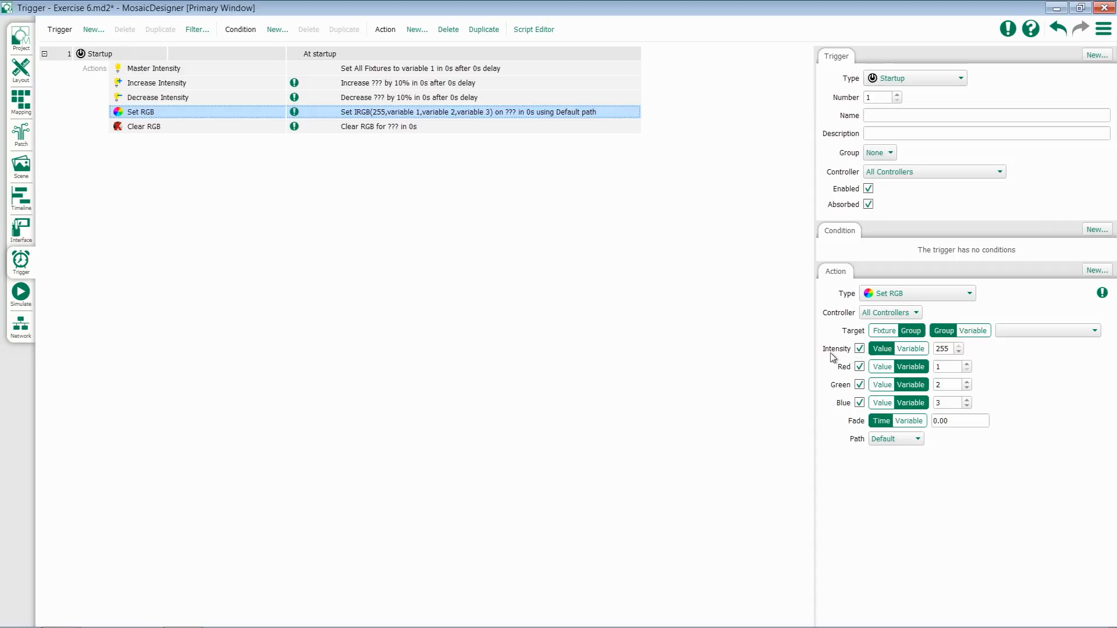
pyautogui.moveTo(843, 399)
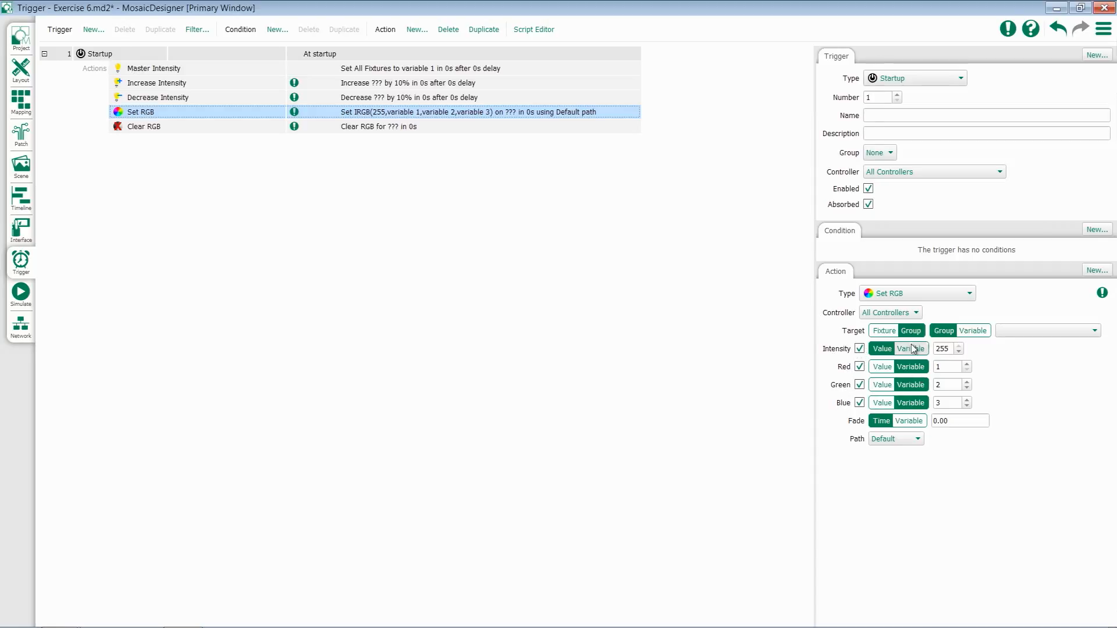
pyautogui.click(883, 329)
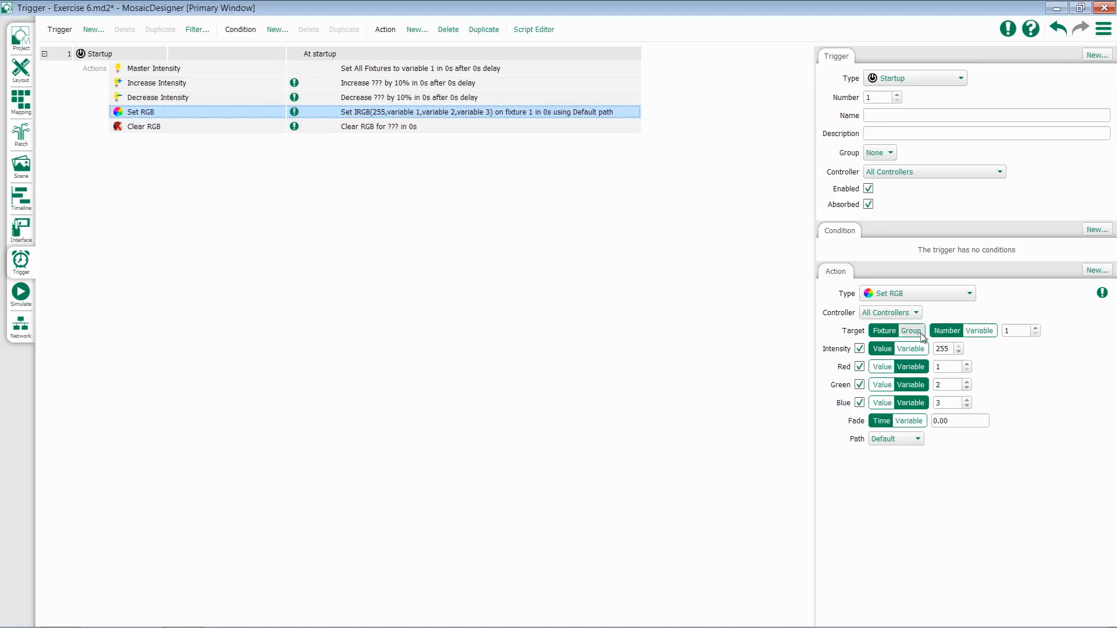
pyautogui.click(910, 331)
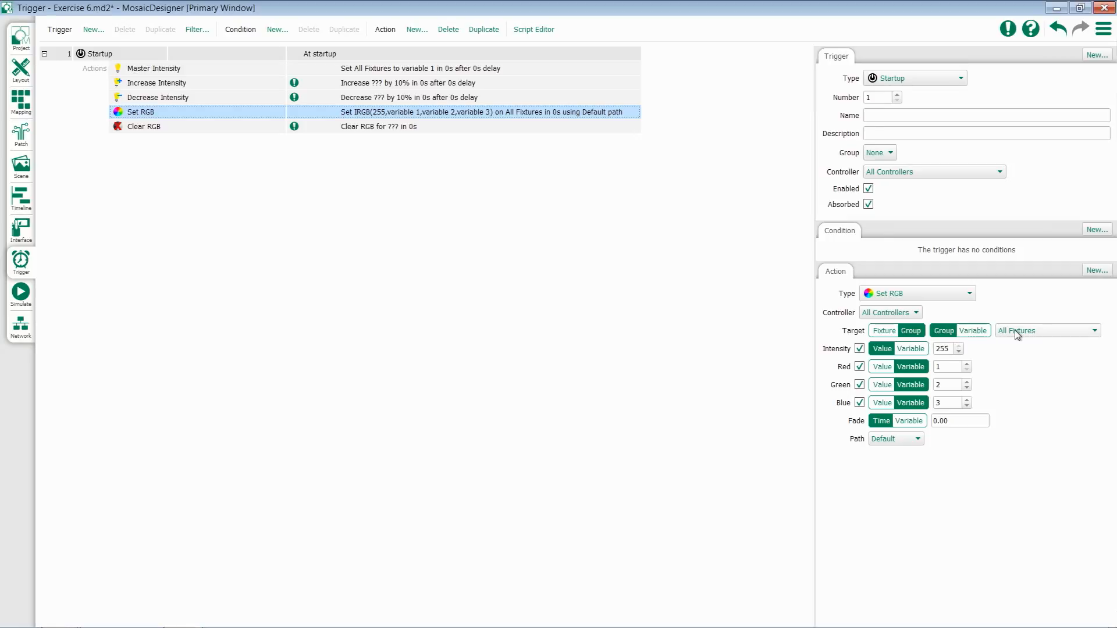
pyautogui.click(971, 330)
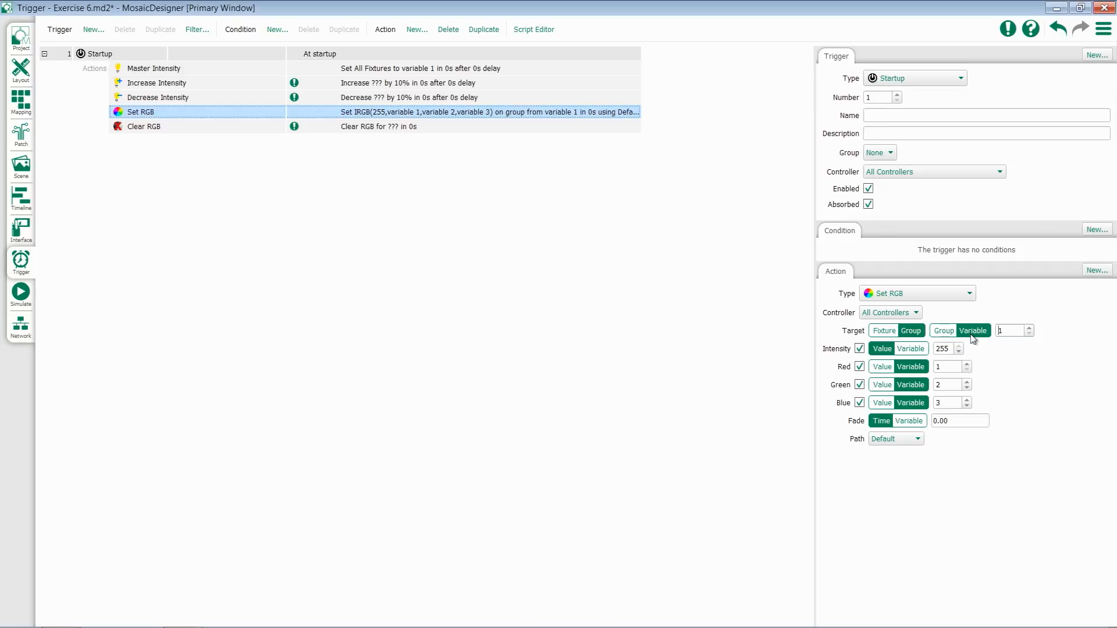
pyautogui.click(883, 329)
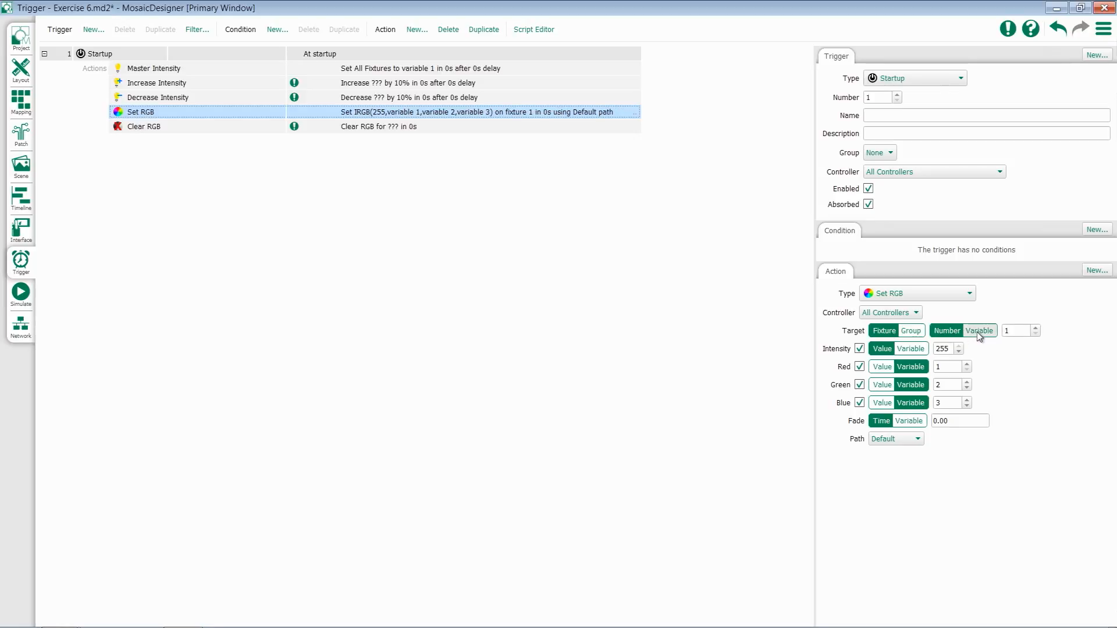
pyautogui.click(979, 329)
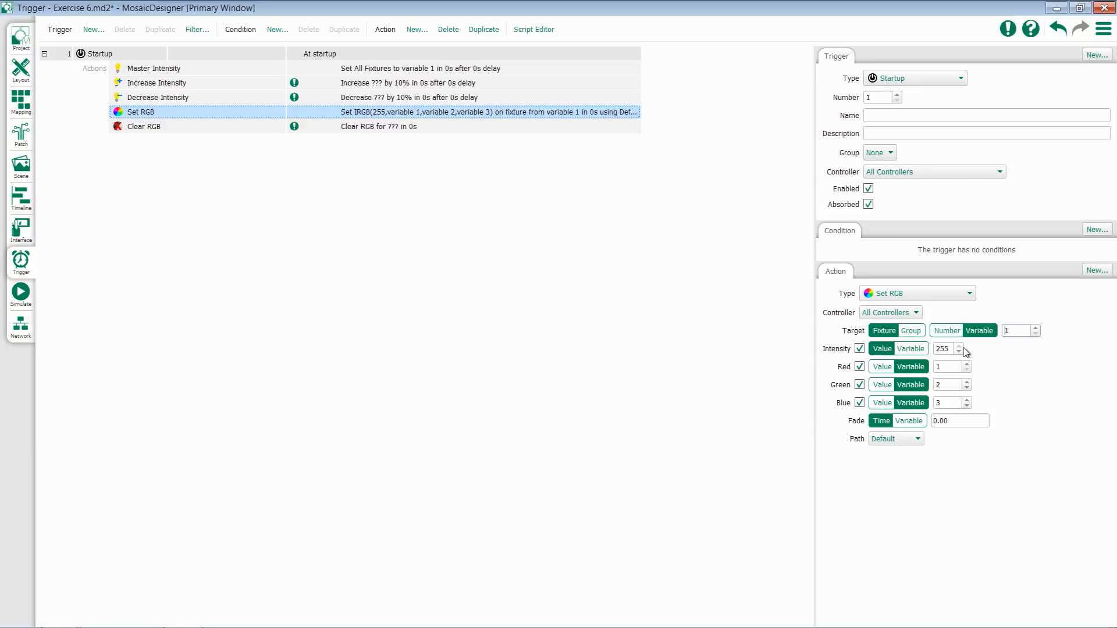
pyautogui.moveTo(929, 395)
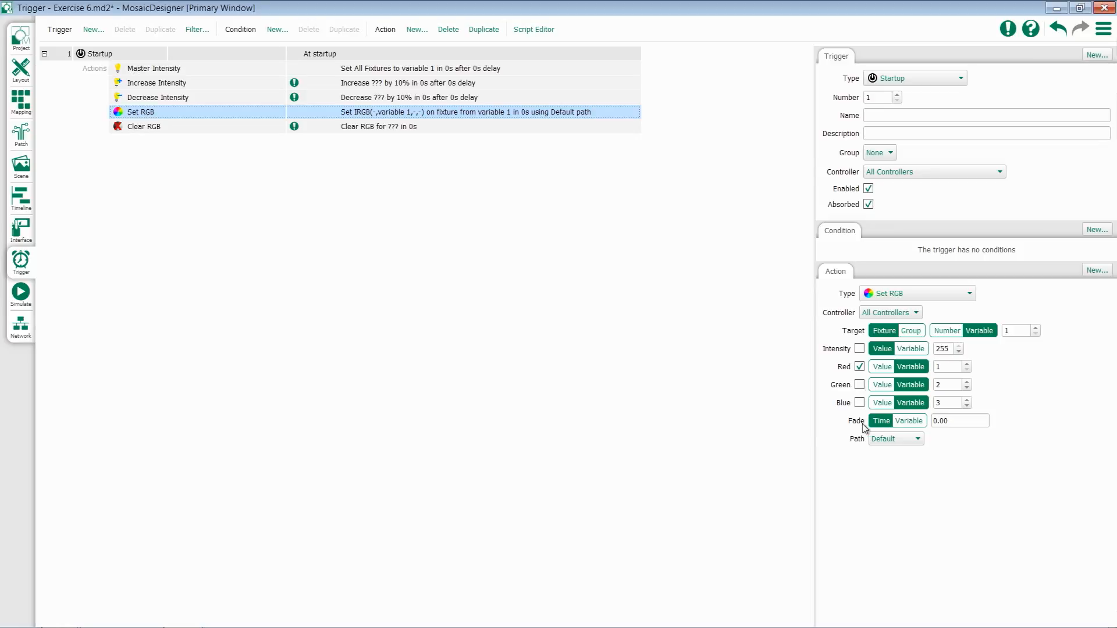
pyautogui.moveTo(910, 420)
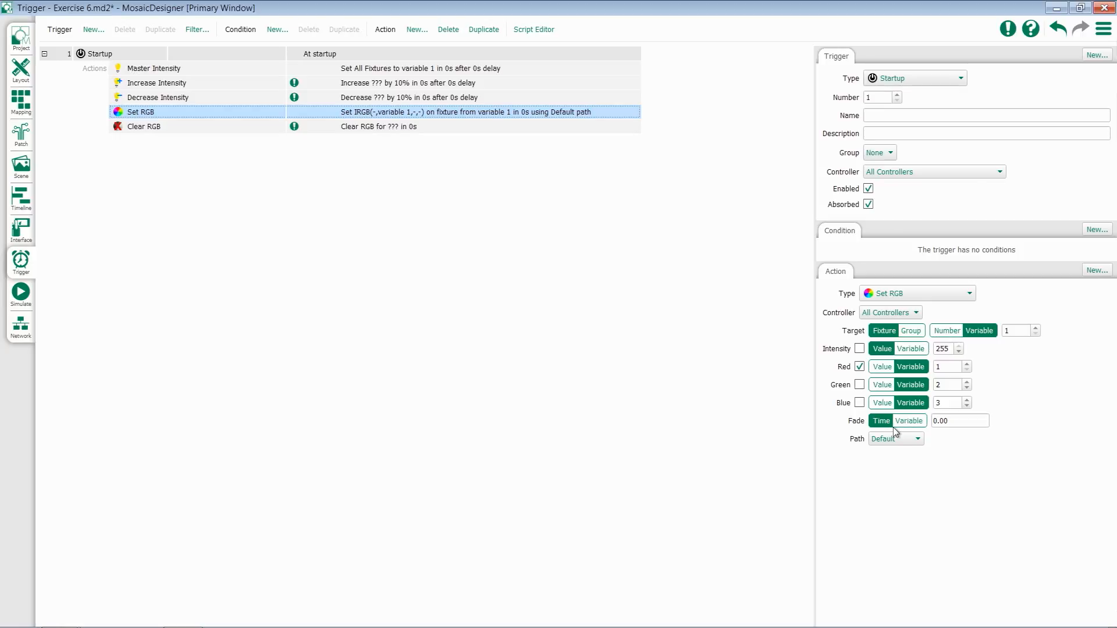
pyautogui.moveTo(848, 427)
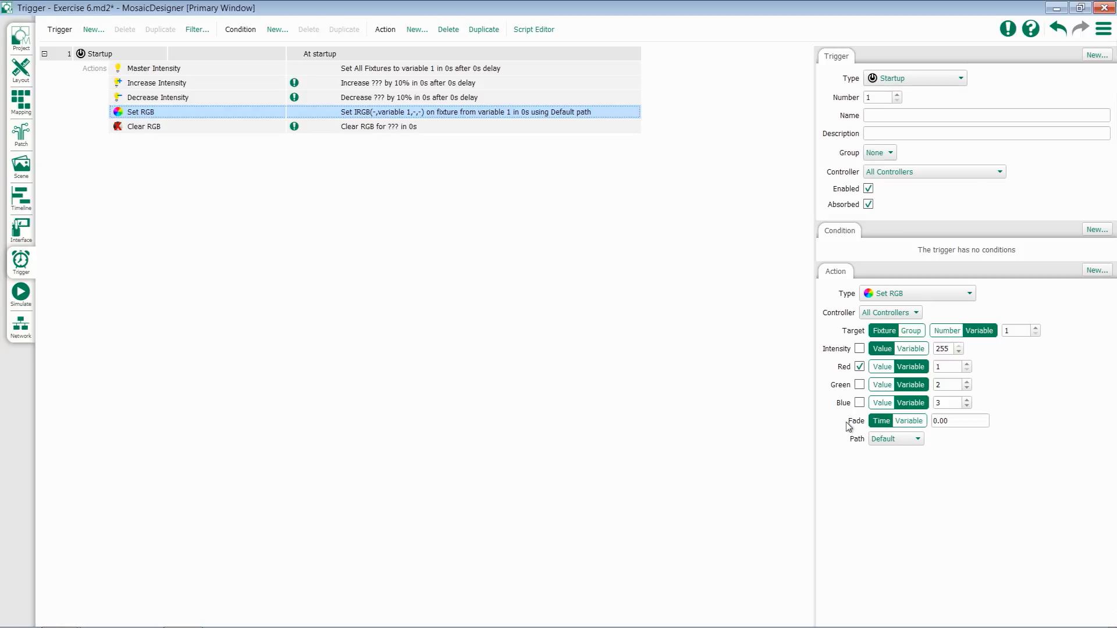
pyautogui.click(894, 439)
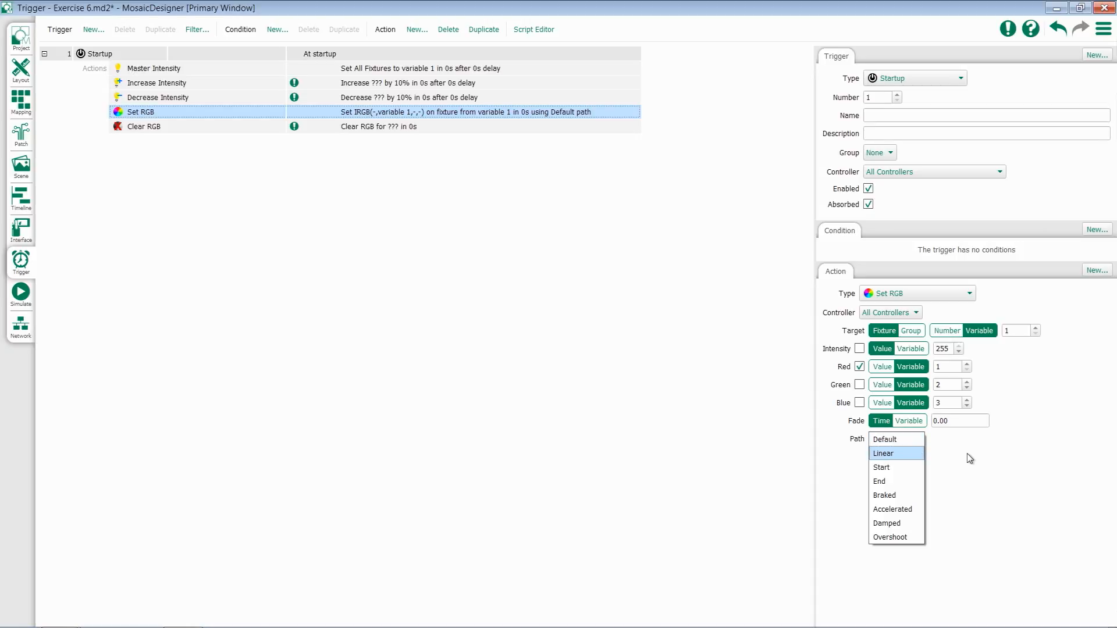
# - Keep the Default fade path on Set RGB and show the Clear RGB action's settings
pyautogui.click(895, 439)
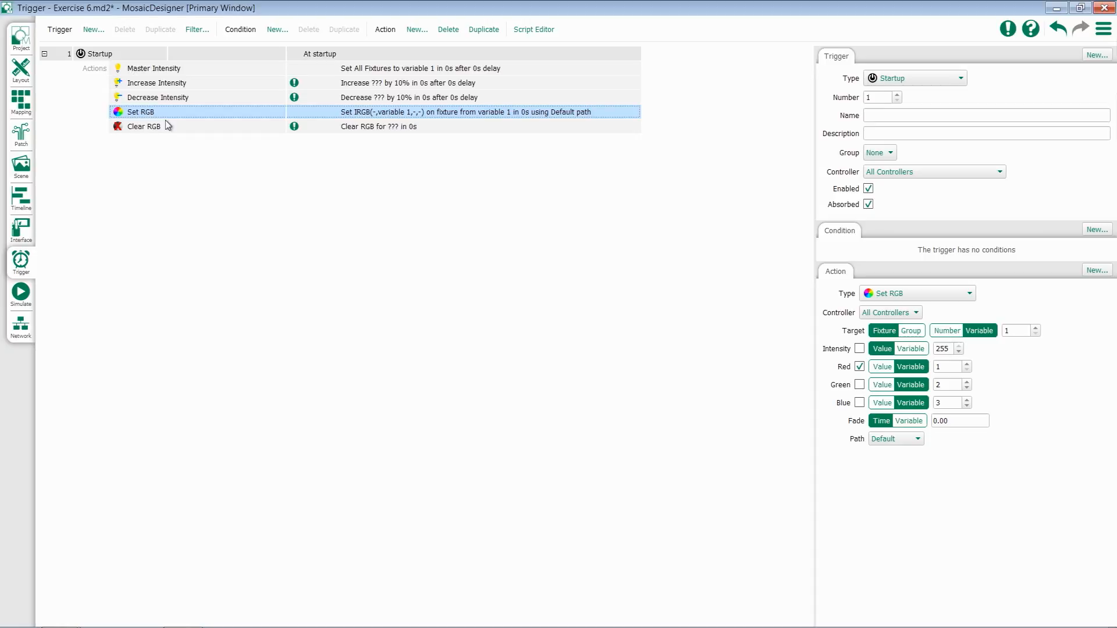
pyautogui.click(144, 126)
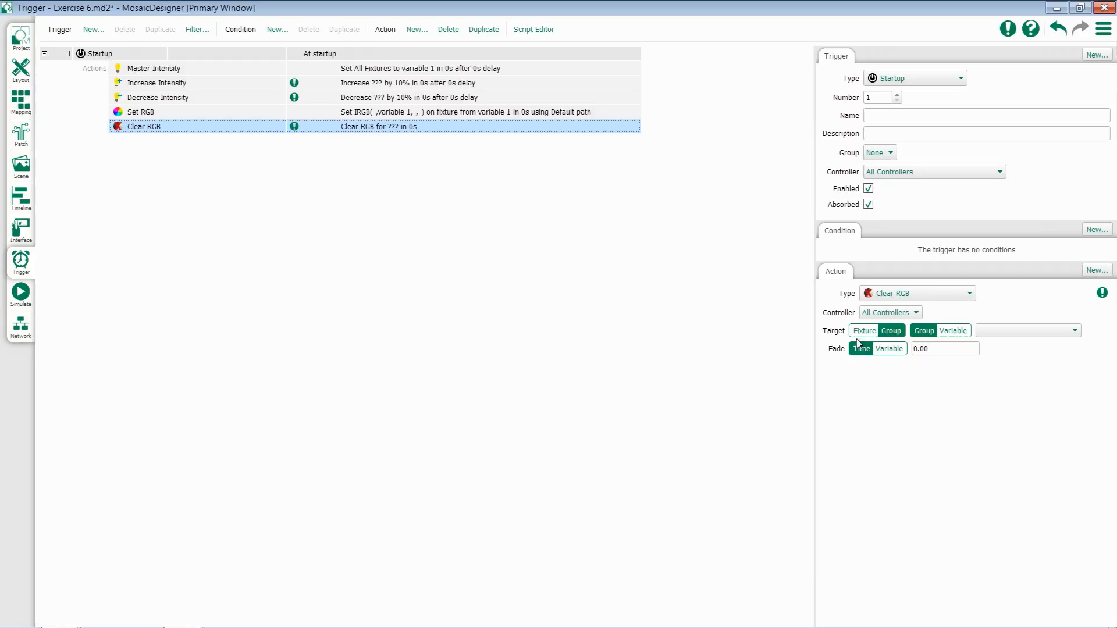
# - Make Clear RGB target fixture number 1 instead of the All Fixtures group
pyautogui.click(890, 329)
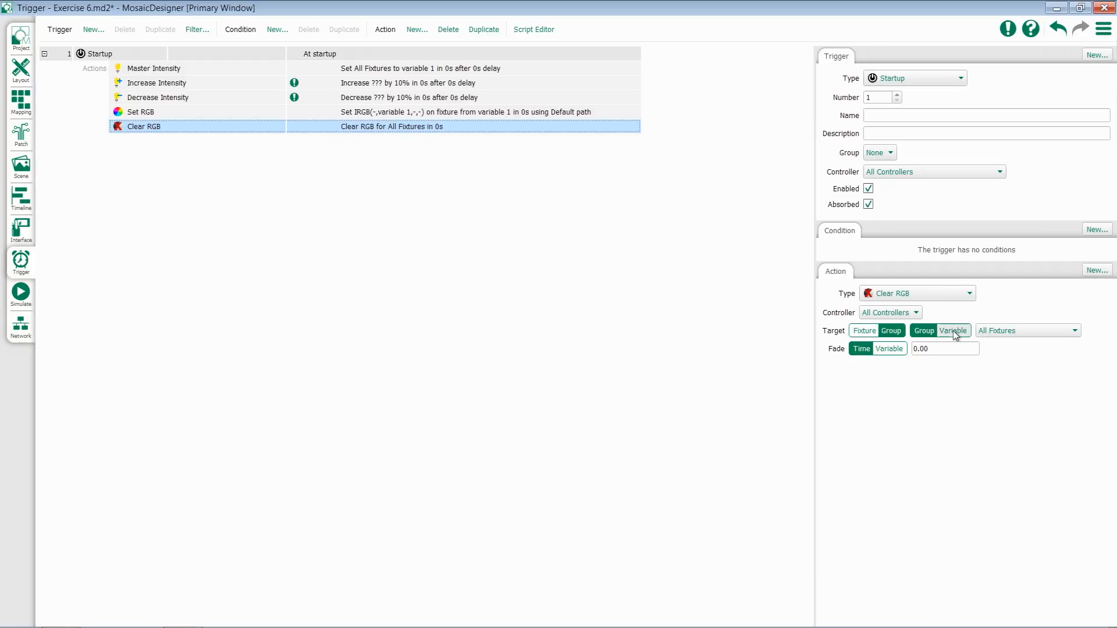
pyautogui.click(865, 329)
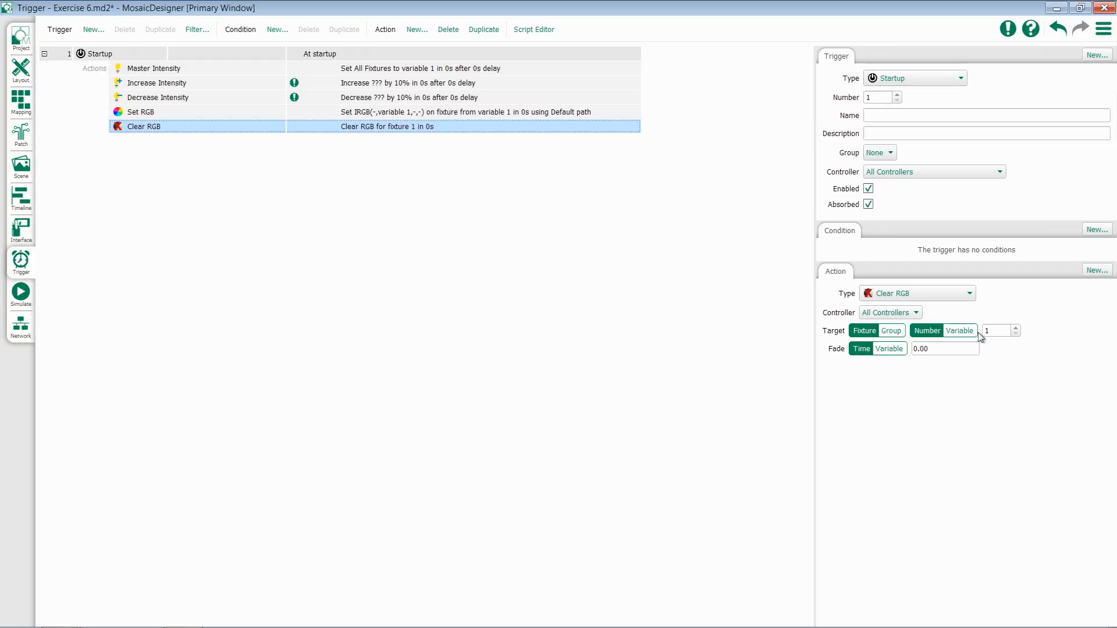